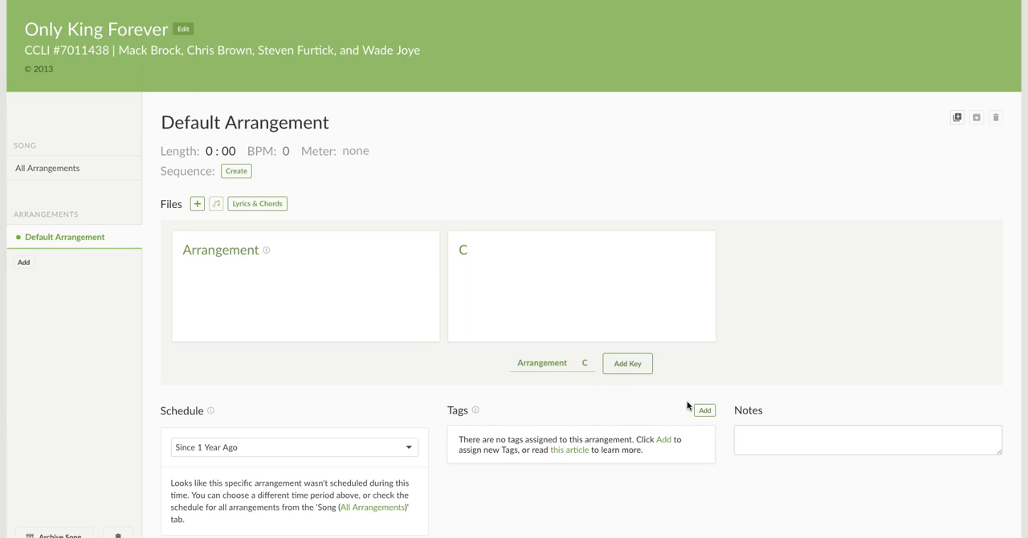
pyautogui.moveTo(676, 300)
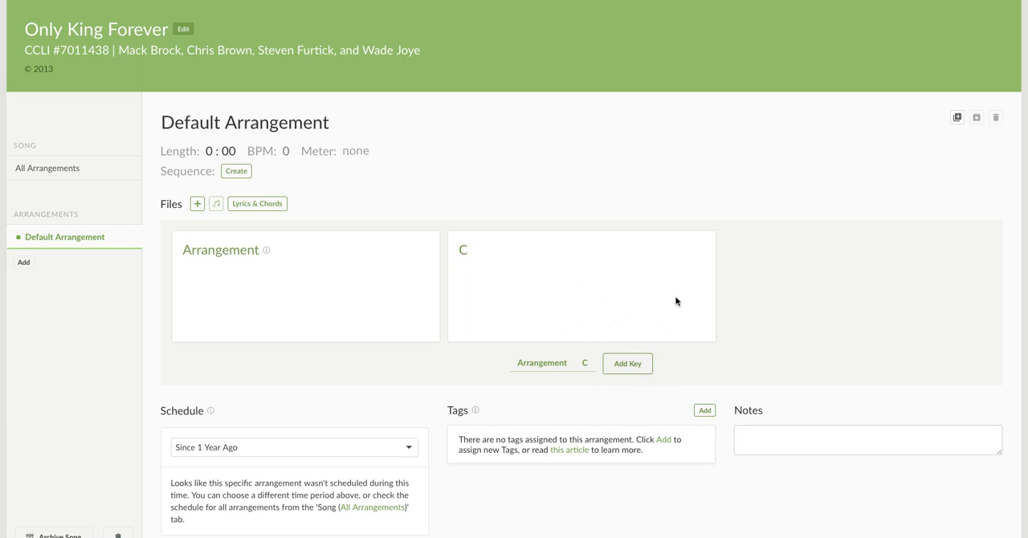
pyautogui.moveTo(461, 297)
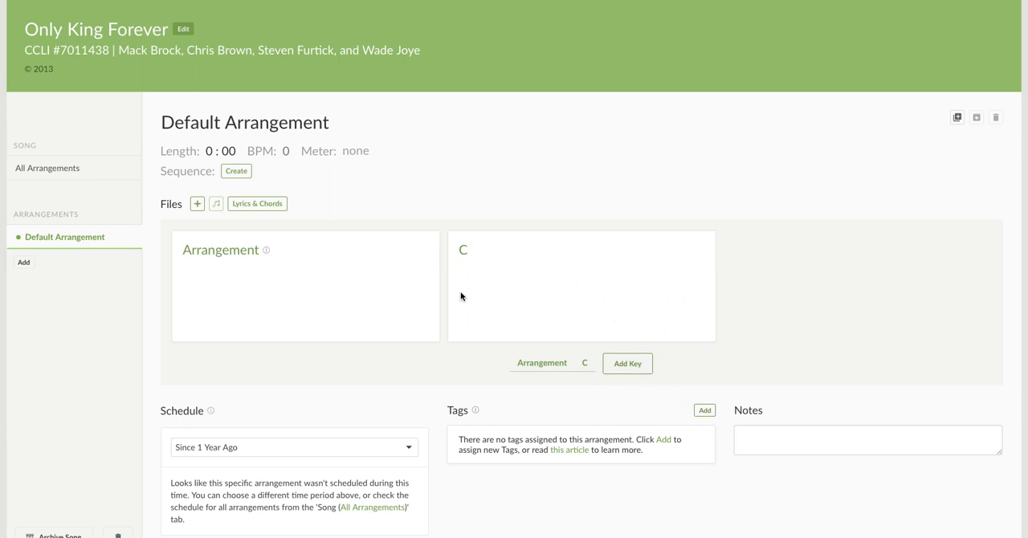
pyautogui.moveTo(504, 255)
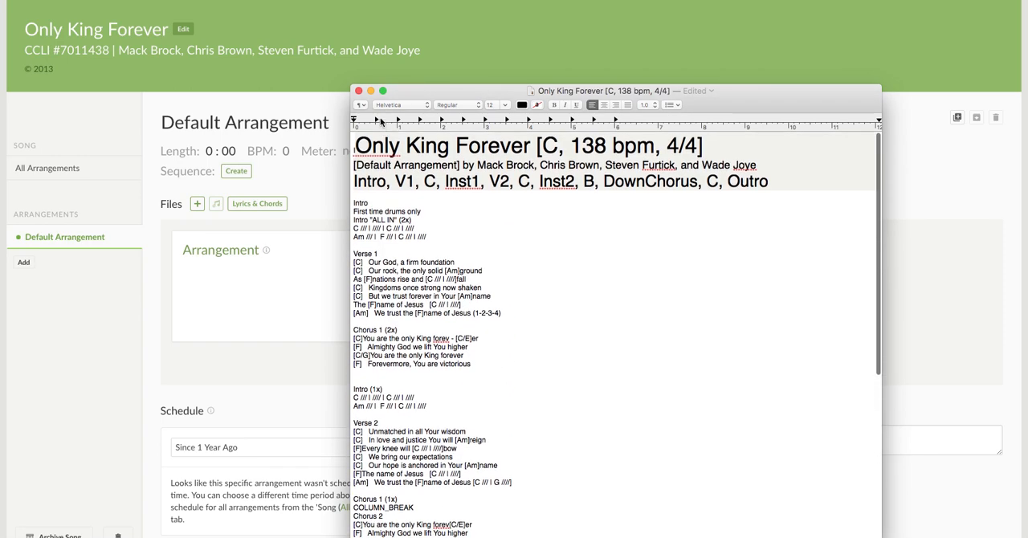
# - Bring the Only King Forever chord chart into the arrangement editor with its rendered preview
pyautogui.press('cmd+a')
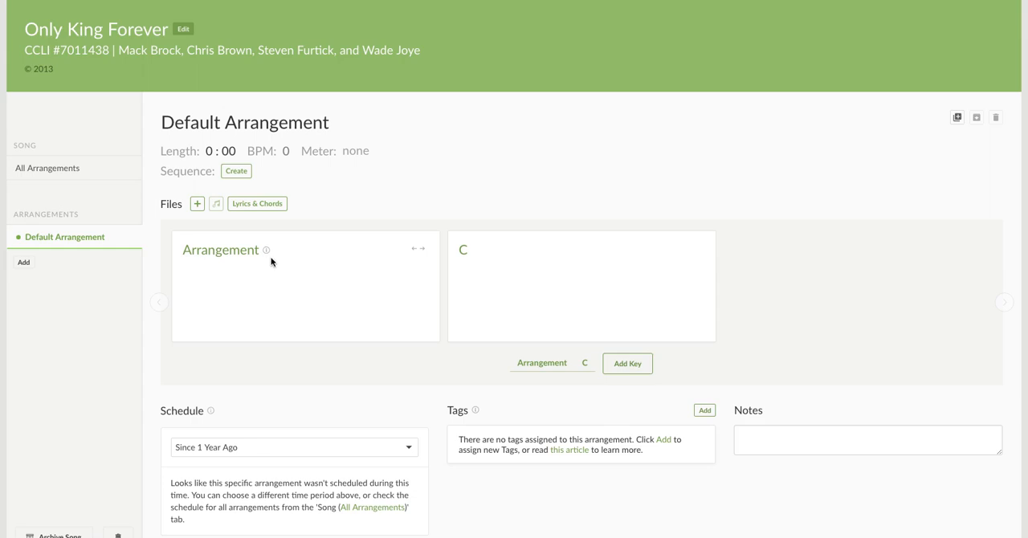
pyautogui.click(257, 202)
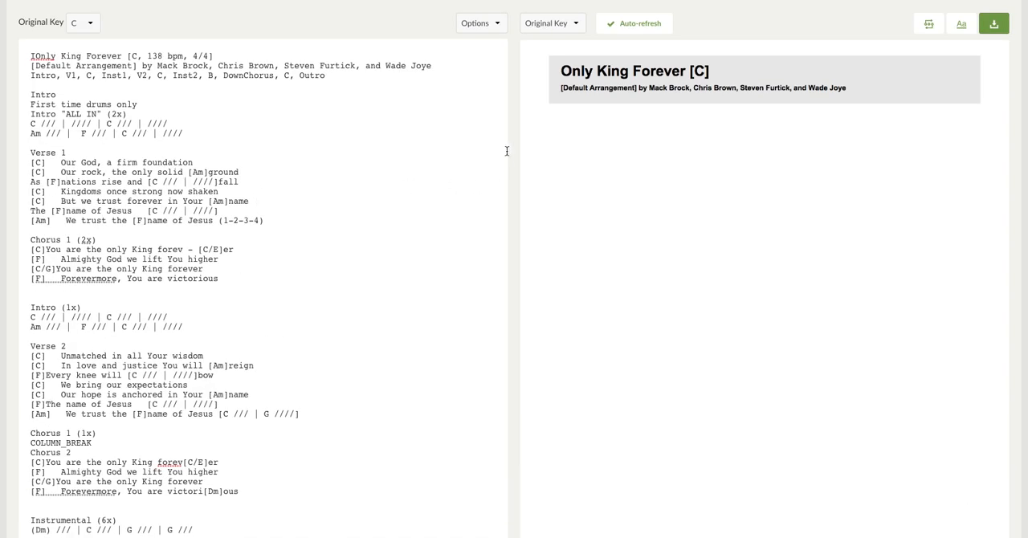
# - Set Page Settings to 2 columns in Arial and select the sequence line in the chart text
pyautogui.click(928, 24)
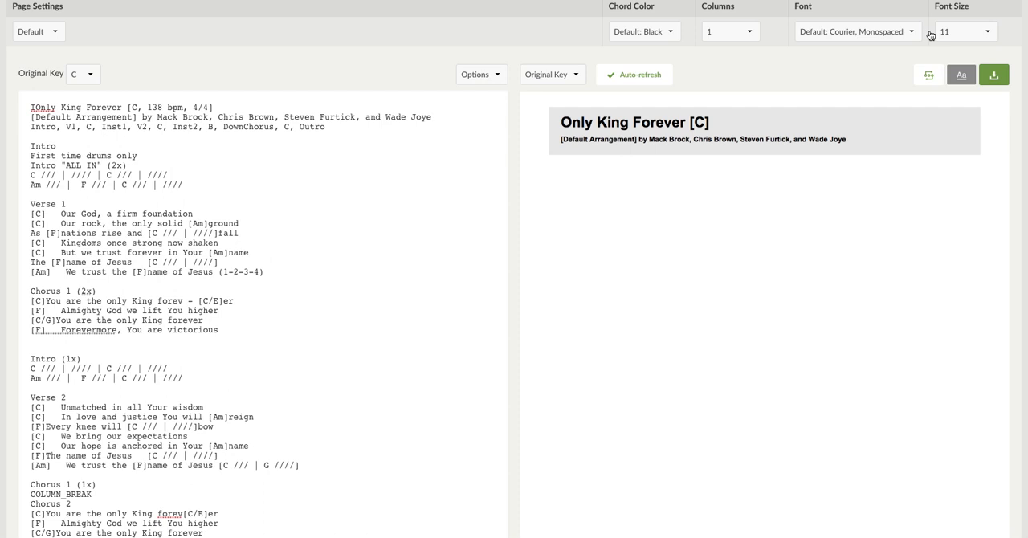
pyautogui.click(729, 32)
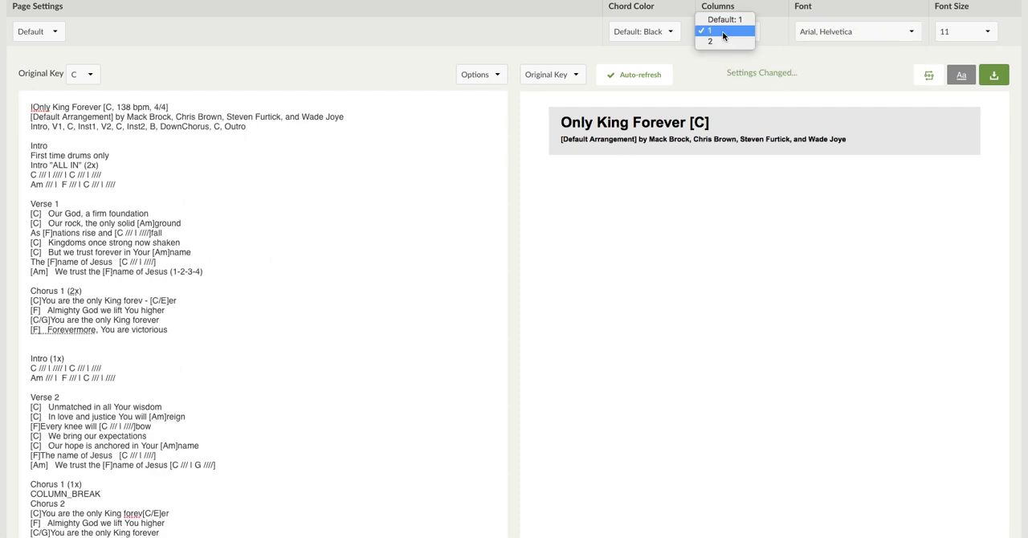
pyautogui.click(710, 42)
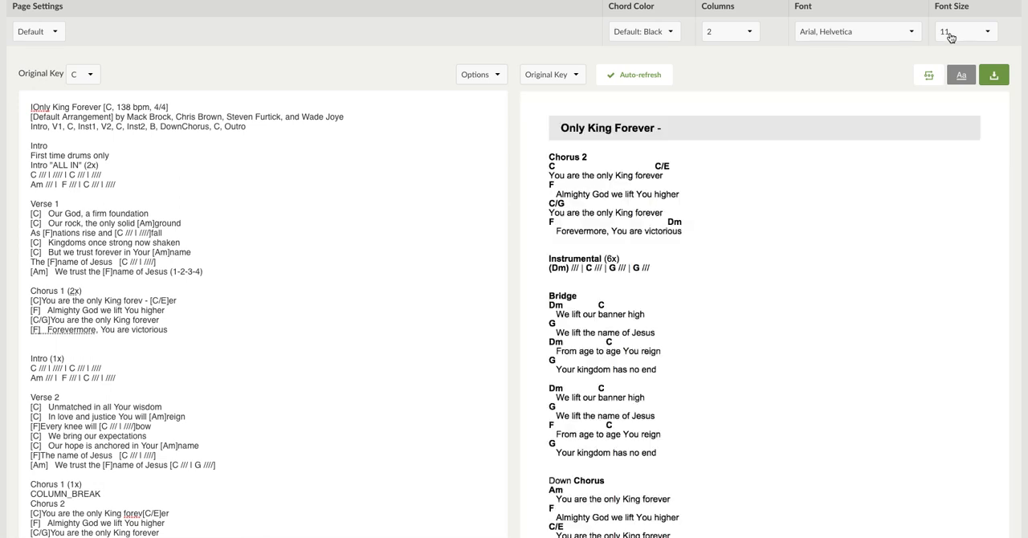
pyautogui.moveTo(969, 38)
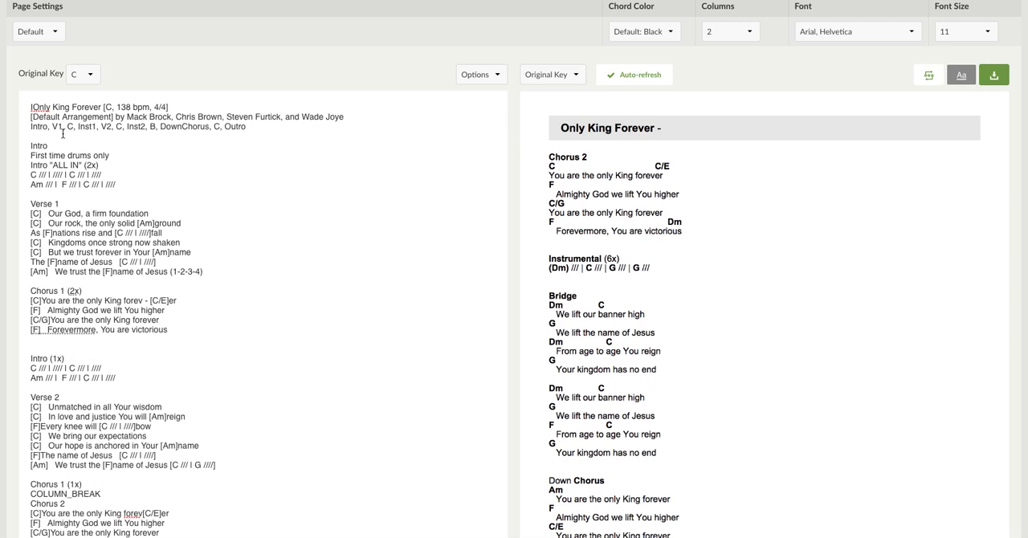
pyautogui.doubleClick(141, 125)
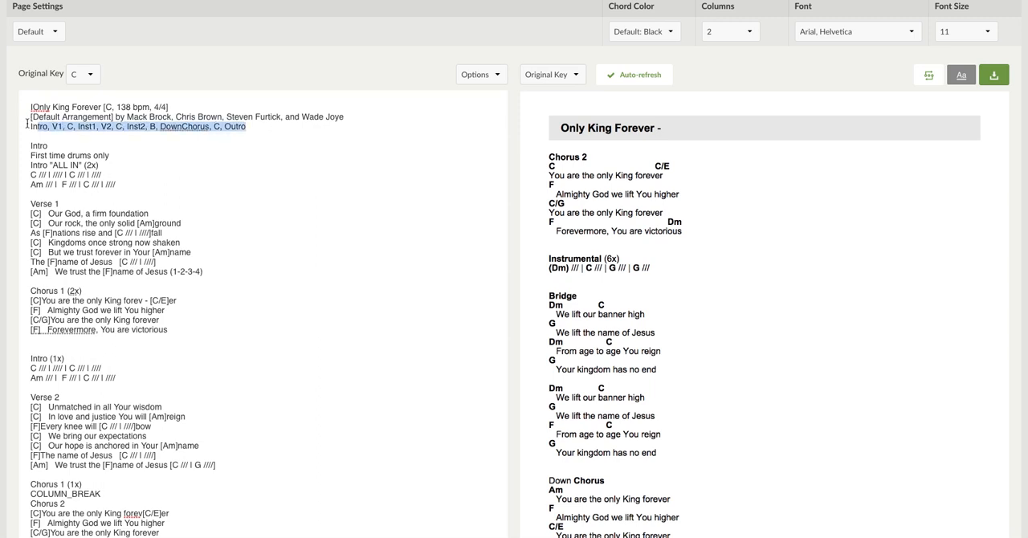
pyautogui.moveTo(928, 74)
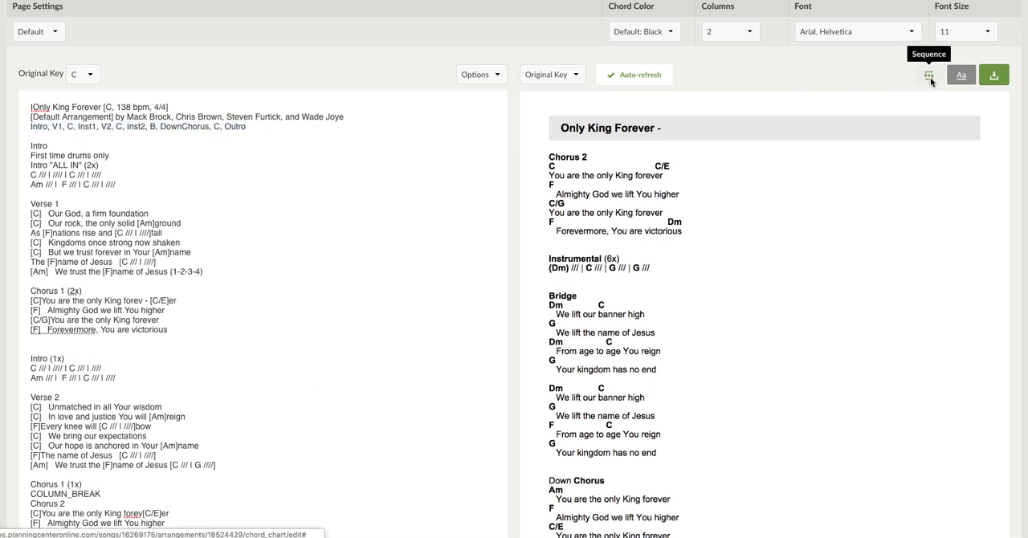
# - Build the sequence: Intro, Verse 1, Chorus, Instrumental 1, Verse 2, Chorus, Instrumental 2
pyautogui.click(928, 74)
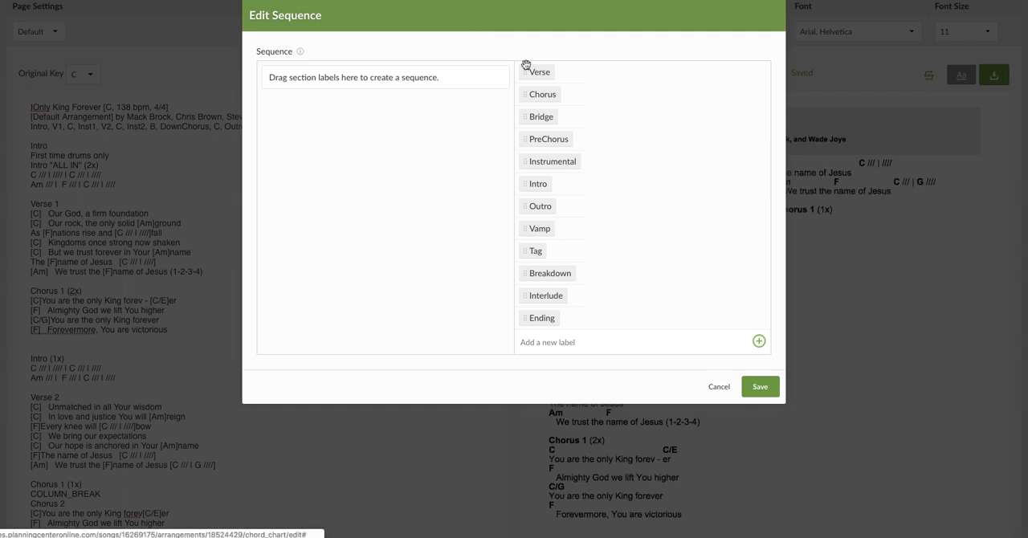
pyautogui.moveTo(537, 183); pyautogui.dragTo(385, 77)
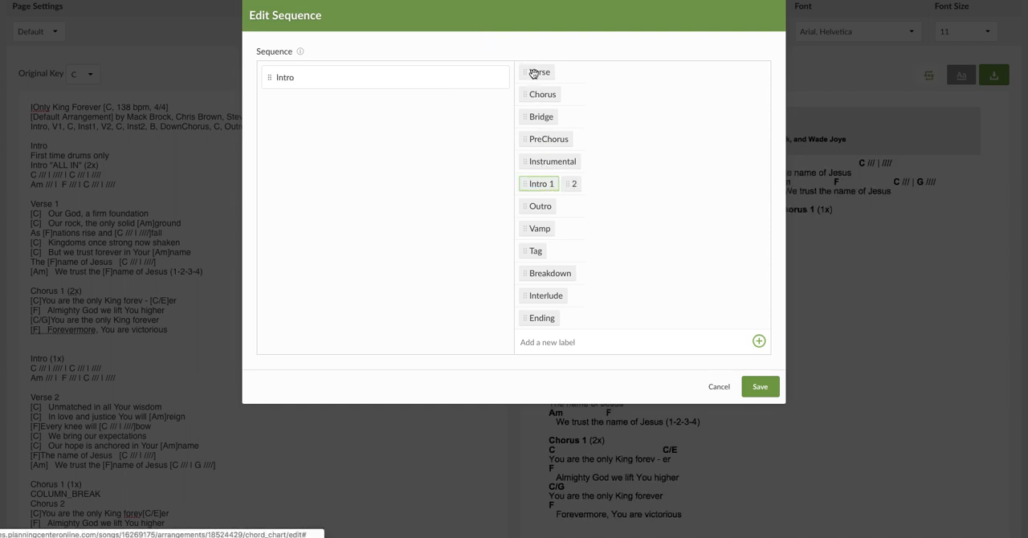
pyautogui.click(536, 73)
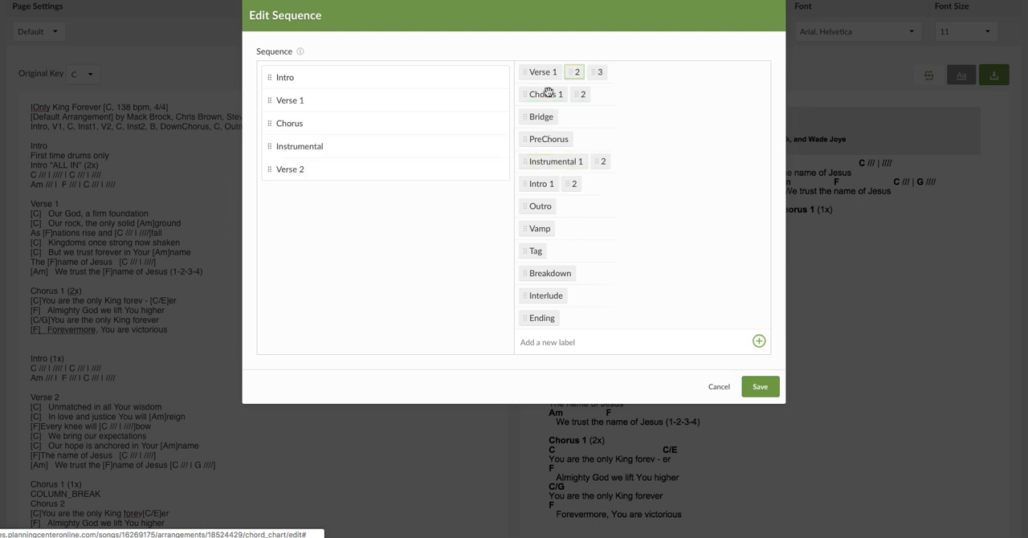
pyautogui.click(543, 93)
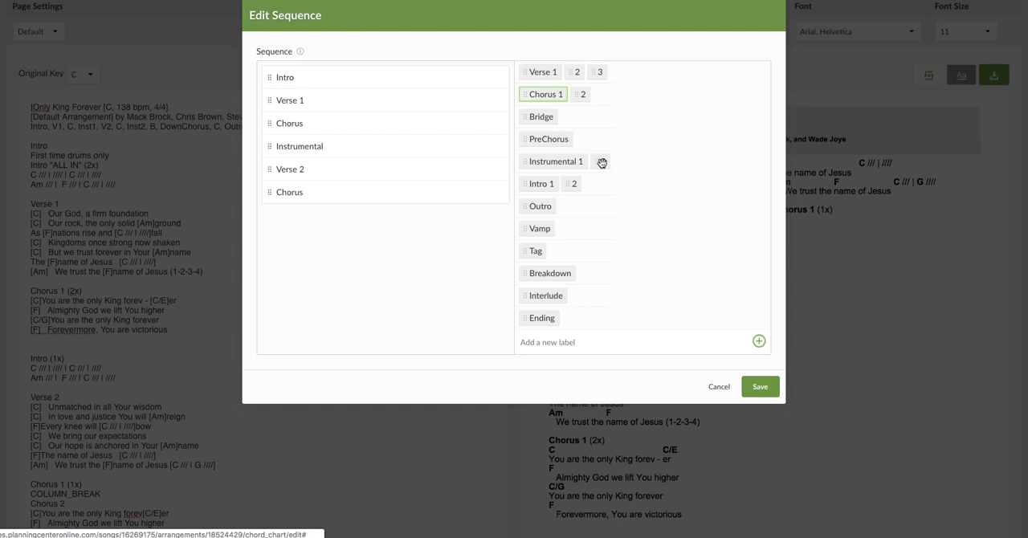
pyautogui.click(601, 160)
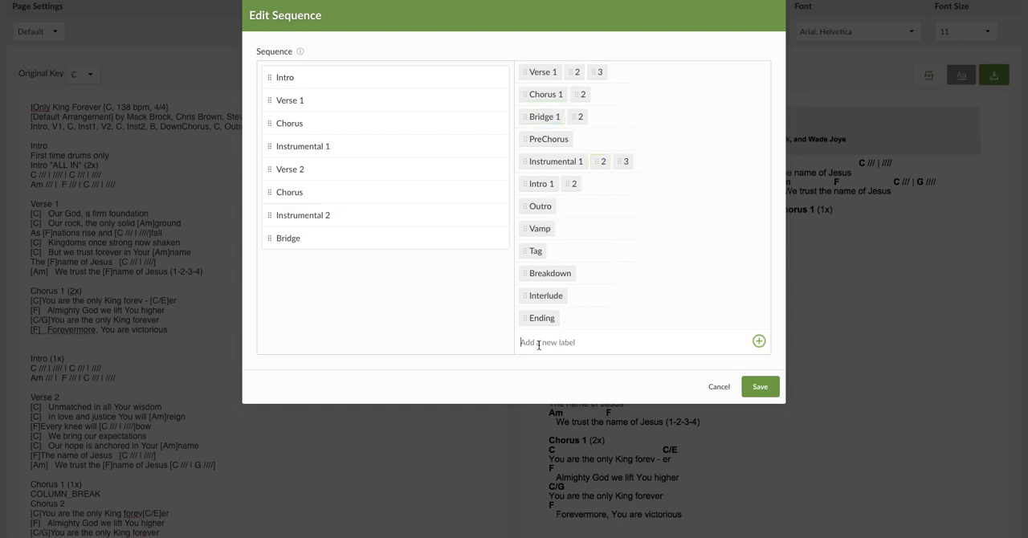
# - Add a new DownChorus label to the sequence and finish with the Outro
pyautogui.write('DownC')
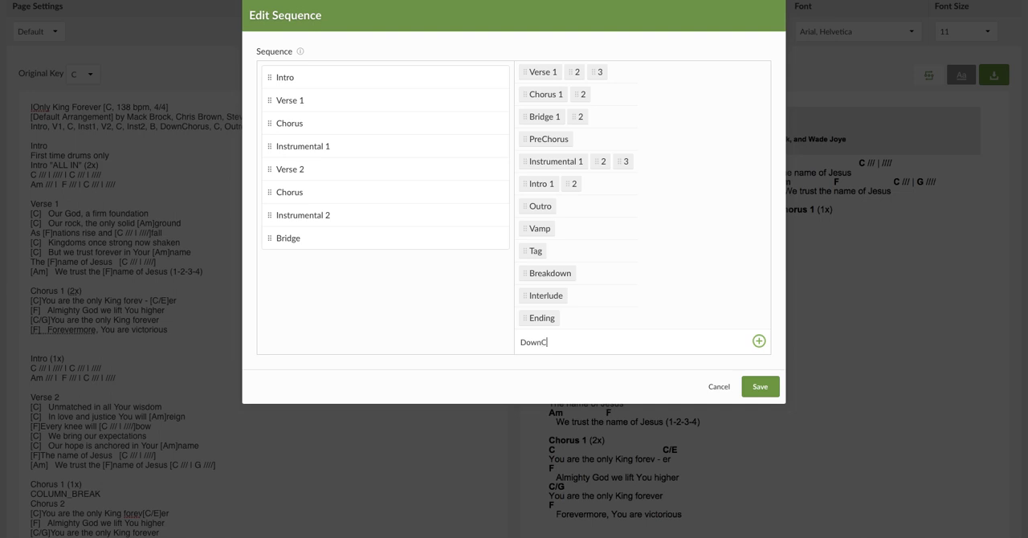
pyautogui.write('hours')
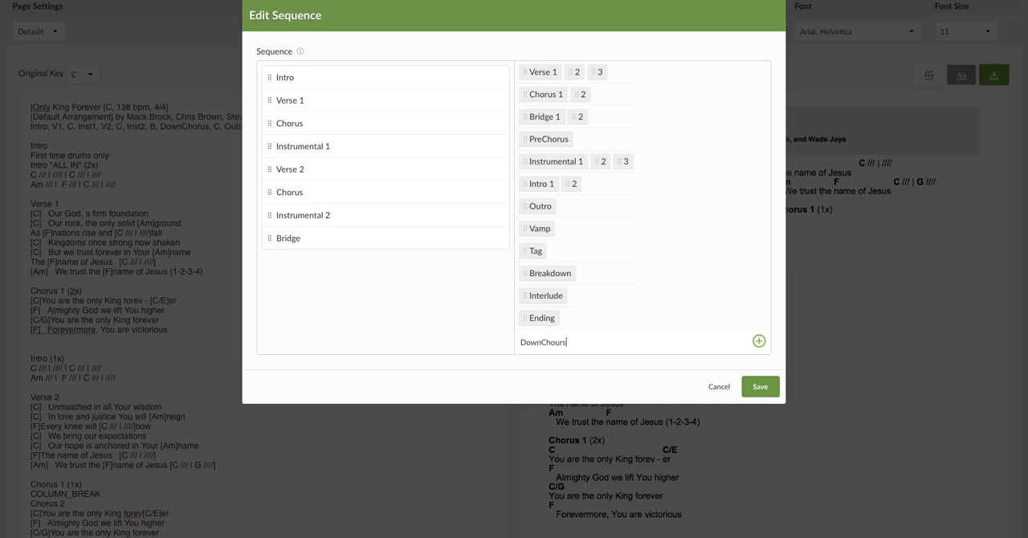
pyautogui.click(758, 342)
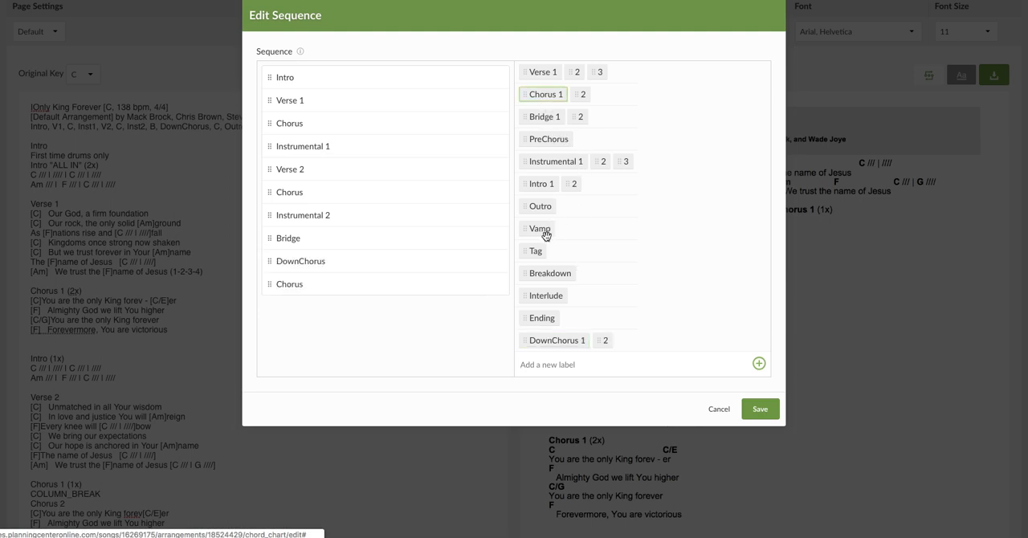
pyautogui.click(758, 408)
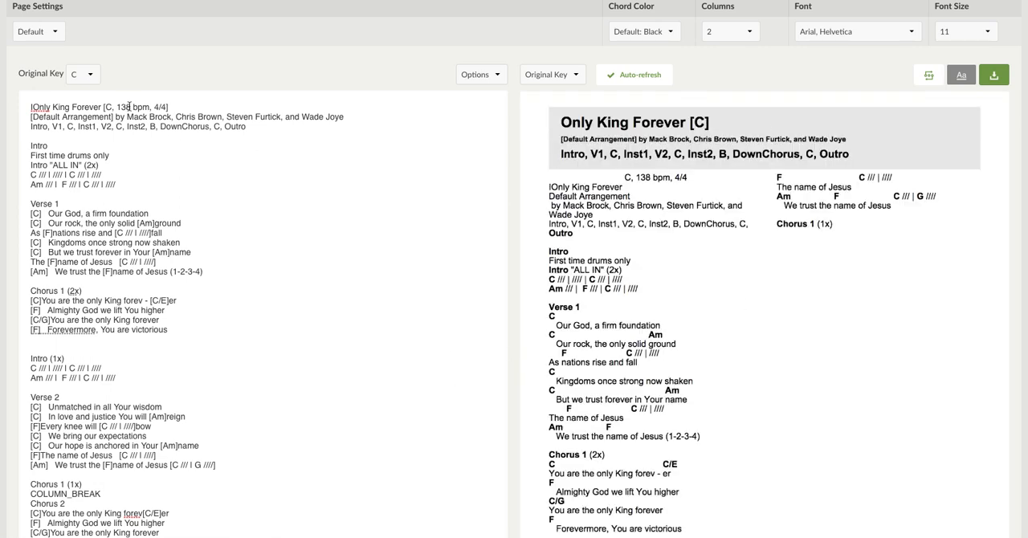
# - Remove the repeated title, credits and sequence lines so the chart body starts at Intro
pyautogui.moveTo(113, 126); pyautogui.dragTo(247, 125)
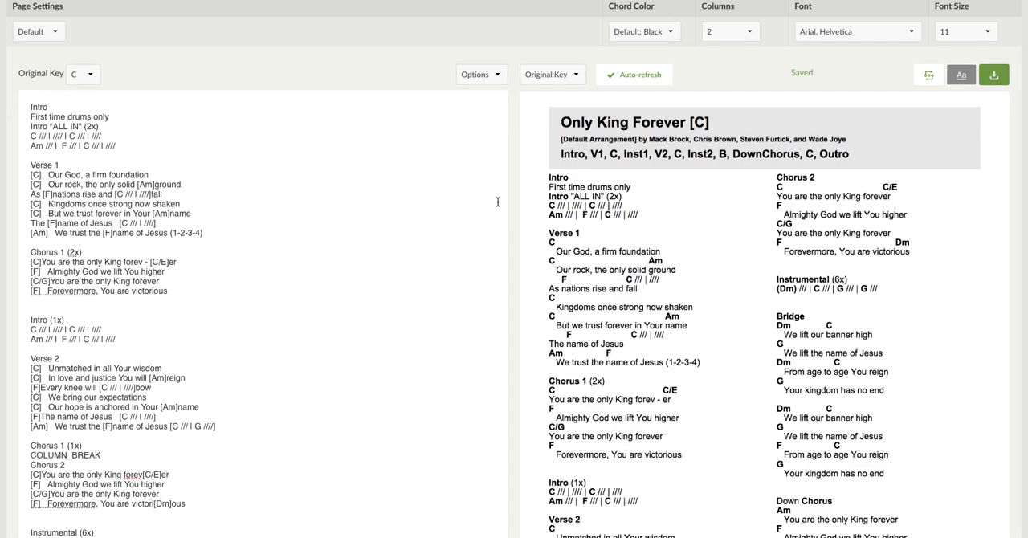
# - Review the full Intro-to-Outro lyrics-and-chords chart in C against its formatted preview
pyautogui.scroll(-3)
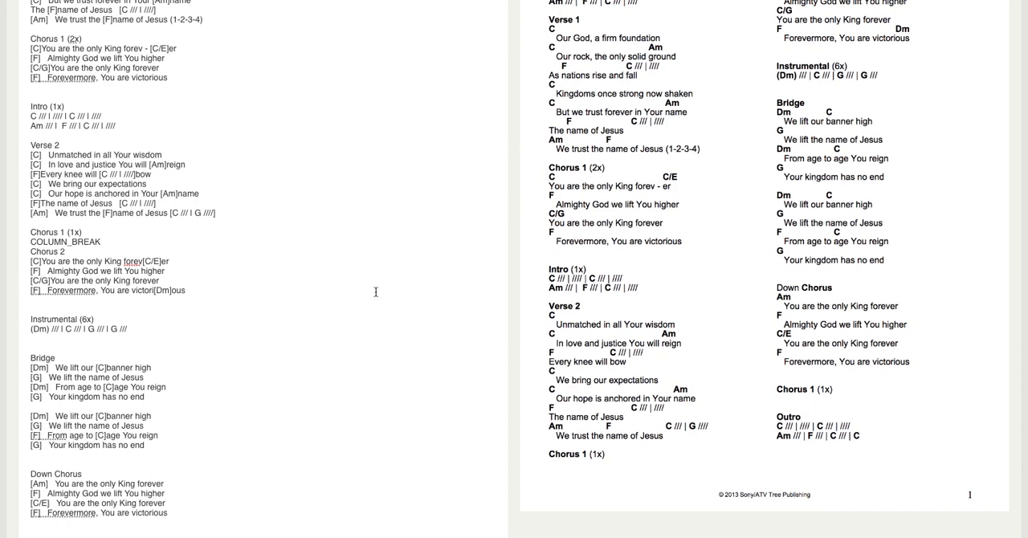
pyautogui.doubleClick(64, 241)
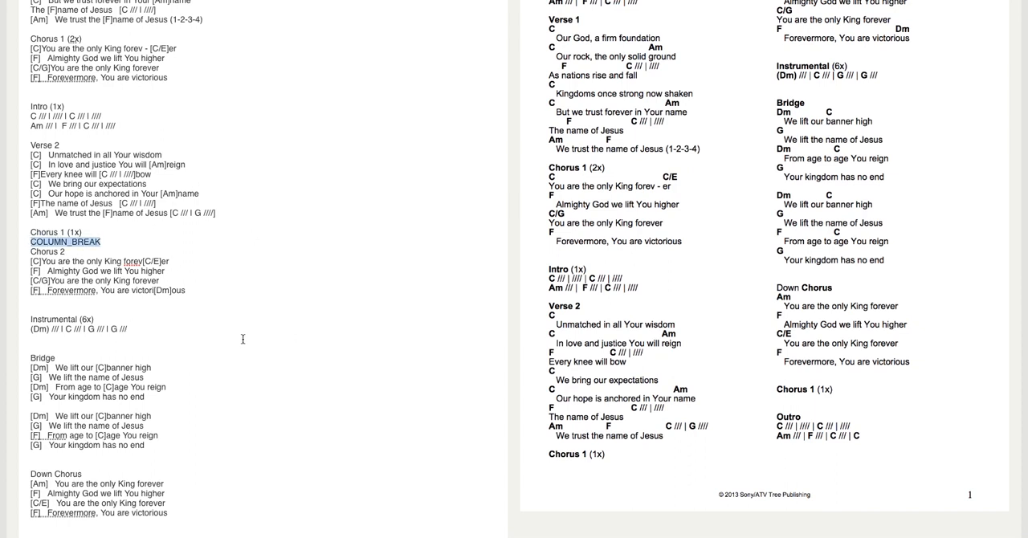
pyautogui.moveTo(320, 350)
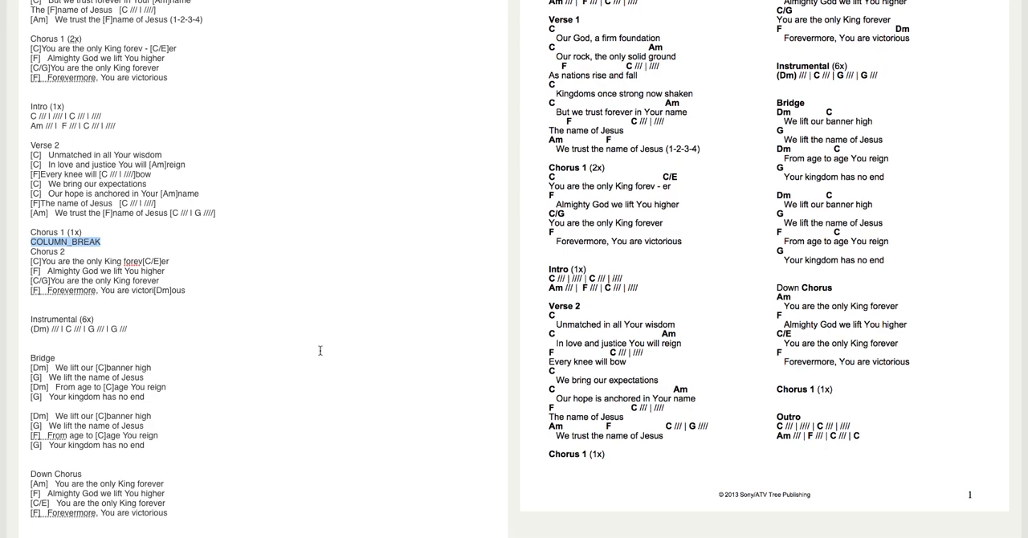
pyautogui.moveTo(771, 334)
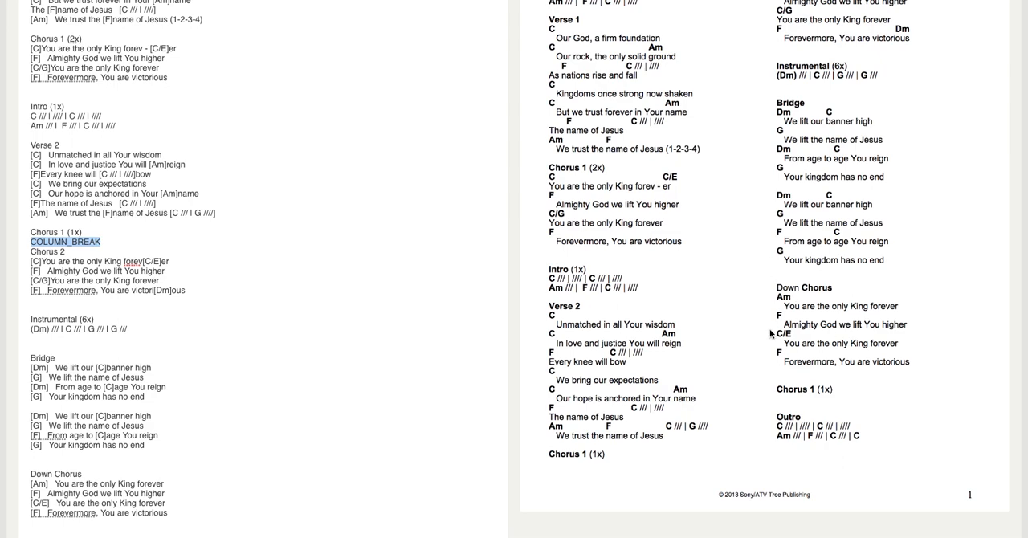
pyautogui.scroll(-3)
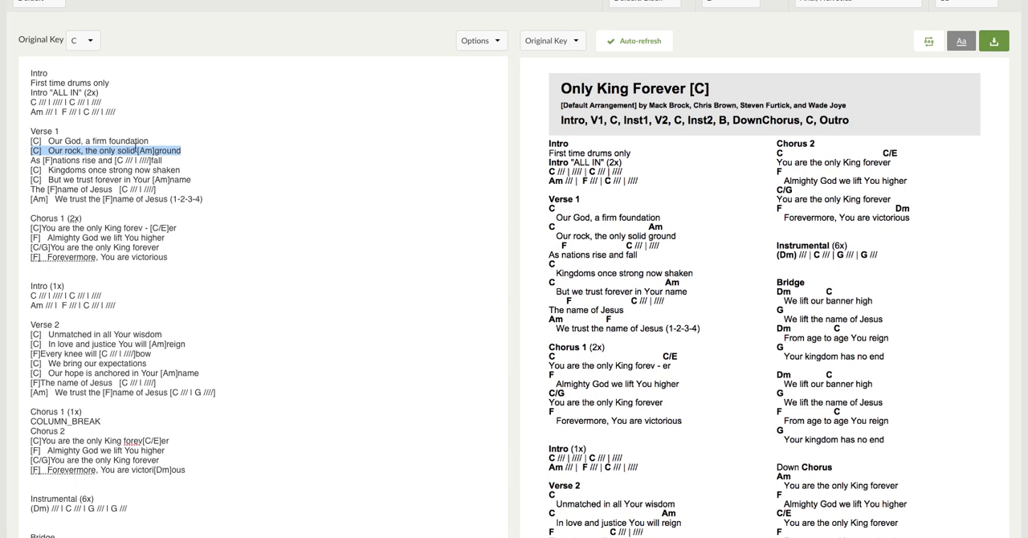
pyautogui.moveTo(148, 151)
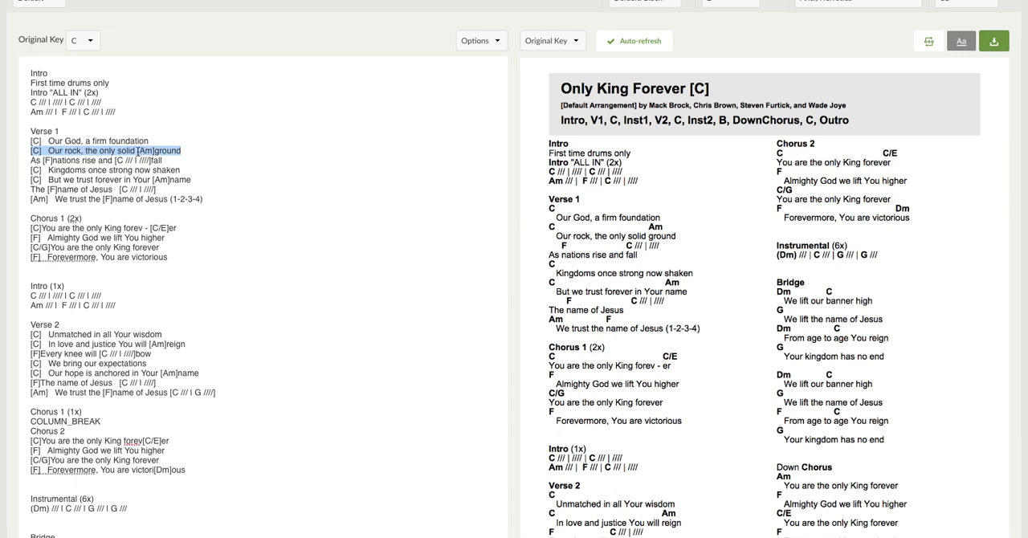
pyautogui.moveTo(187, 150)
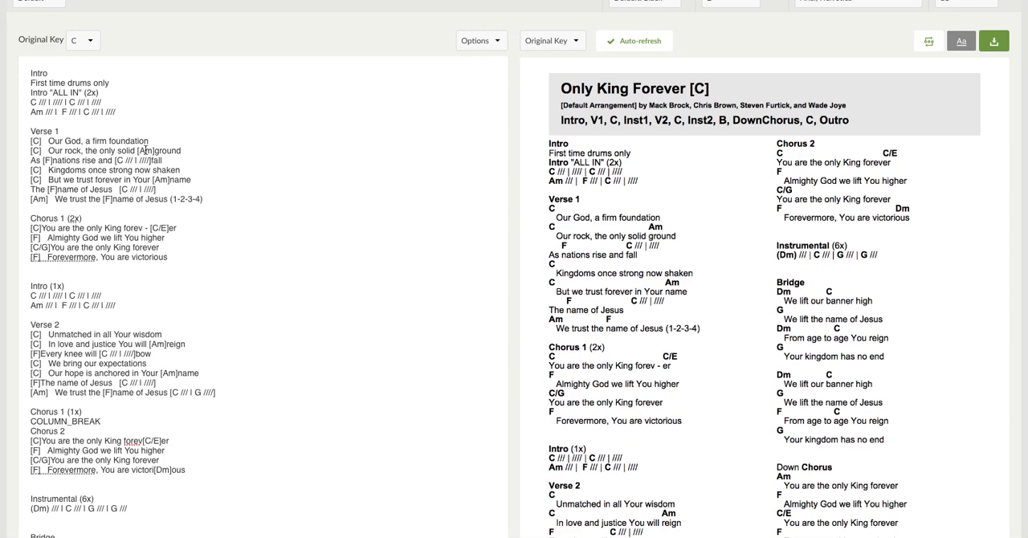
pyautogui.moveTo(177, 155)
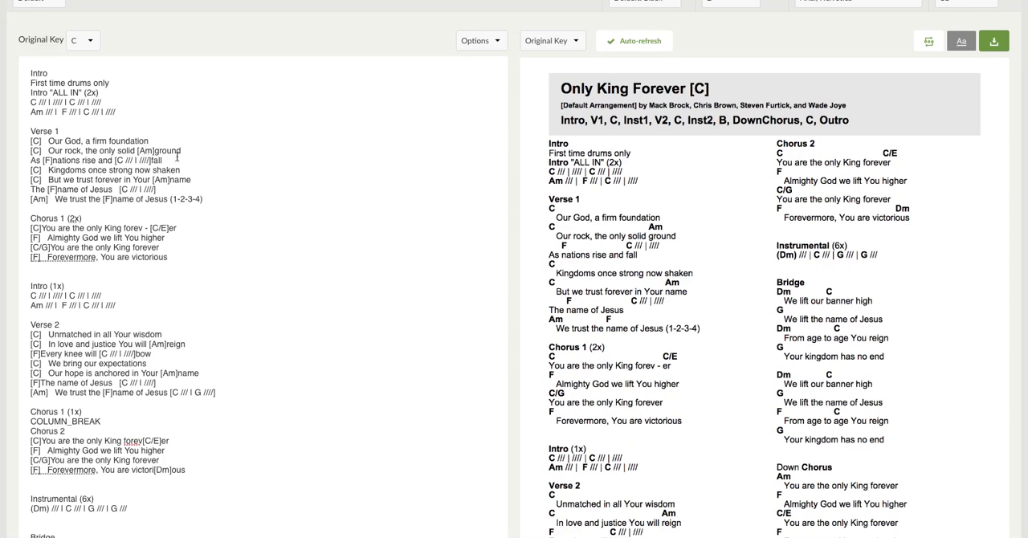
pyautogui.moveTo(700, 297)
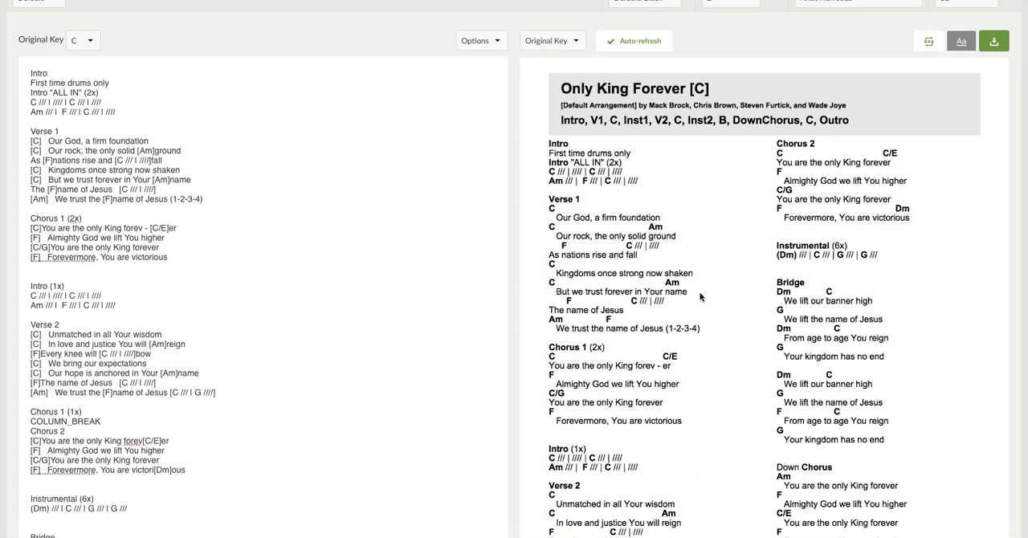
pyautogui.scroll(-3)
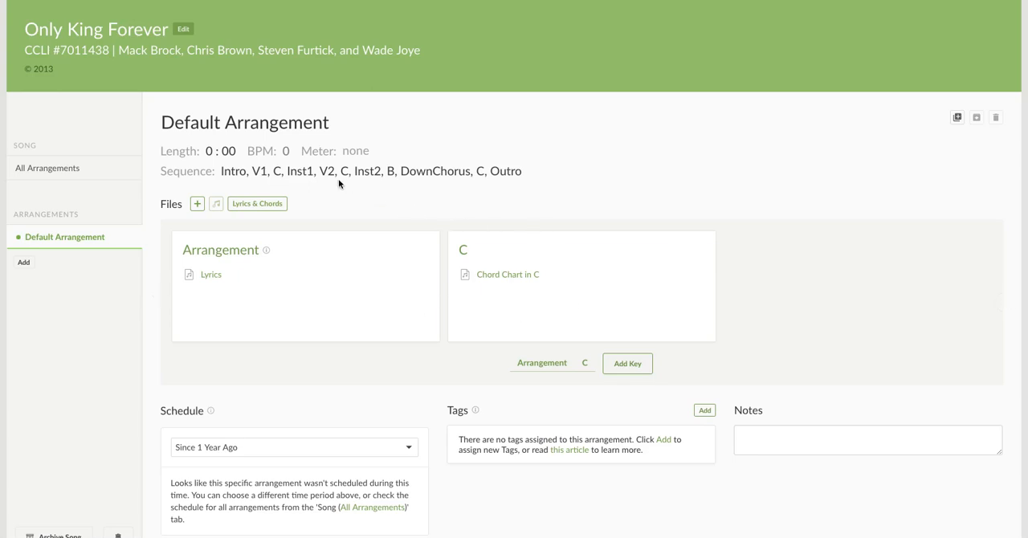
# - Set the arrangement's BPM to 138 with 4/4 meter, shown in the C chart header
pyautogui.click(286, 151)
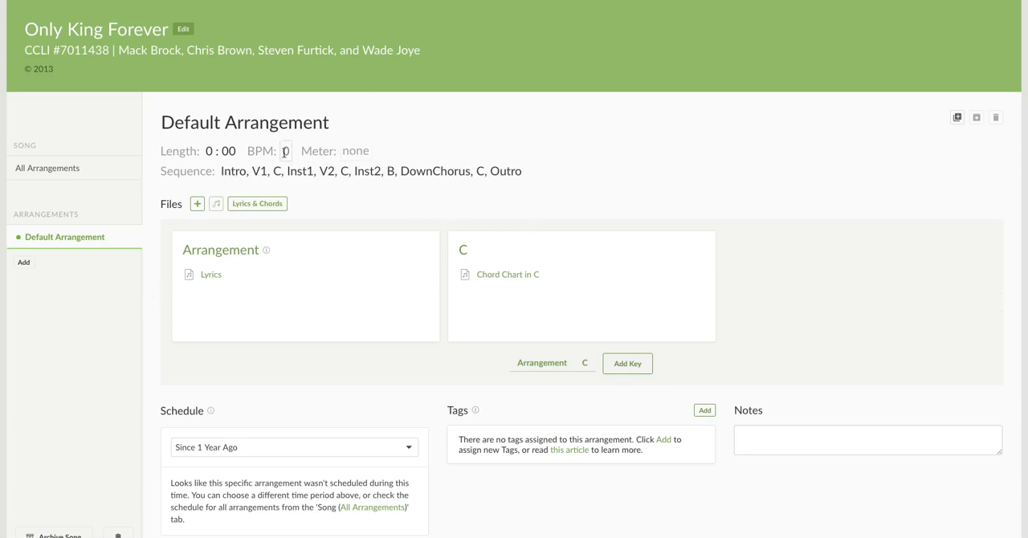
pyautogui.write('13')
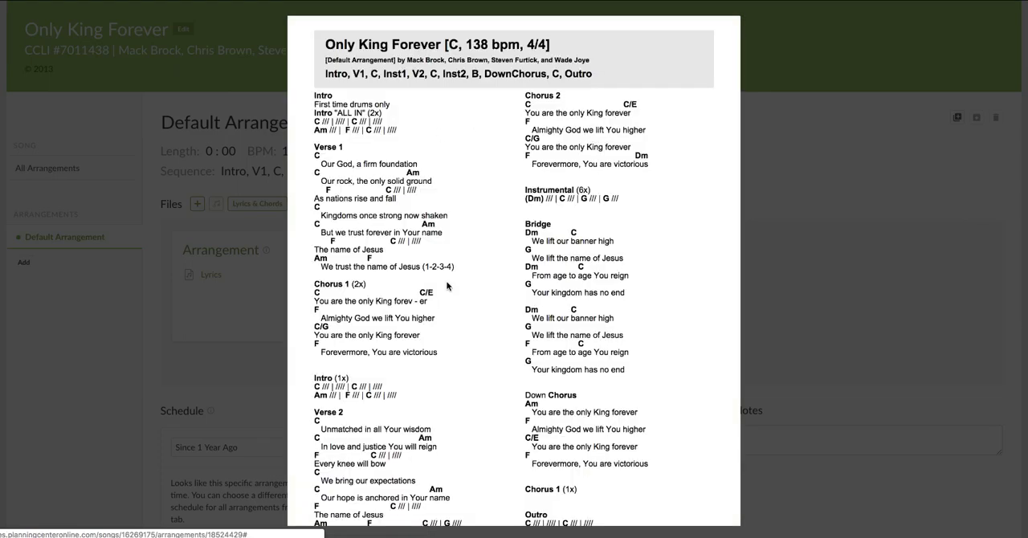
pyautogui.moveTo(368, 164)
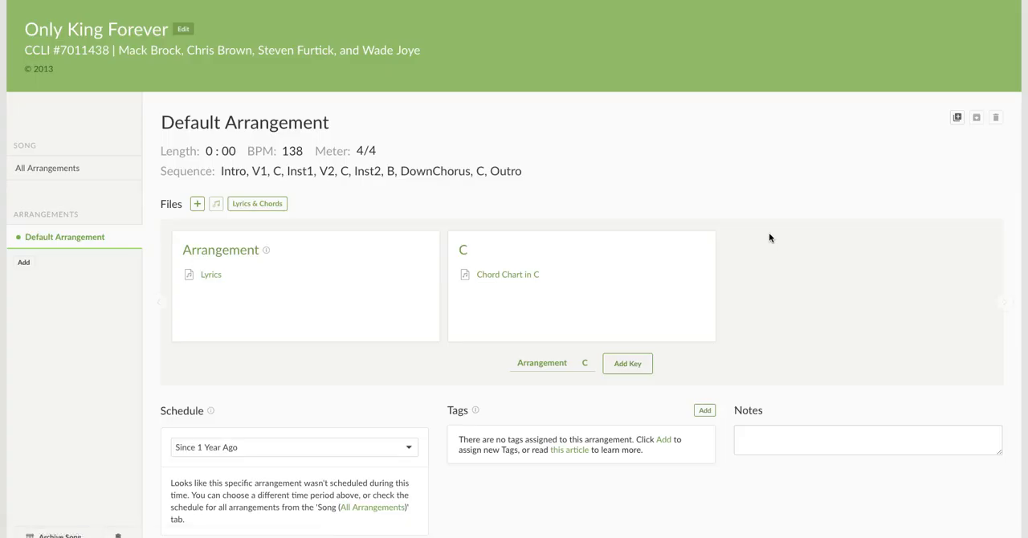
pyautogui.moveTo(768, 244)
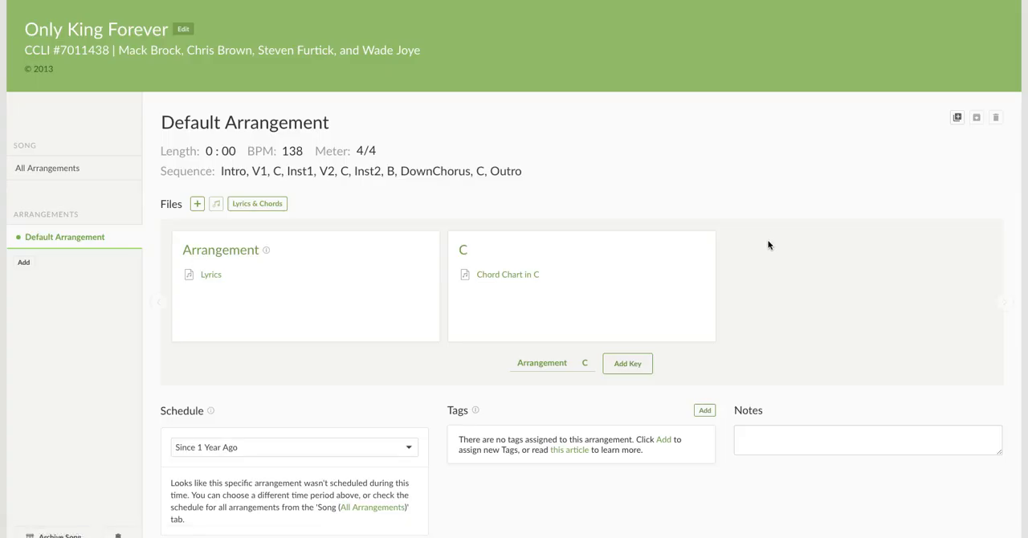
pyautogui.moveTo(597, 293)
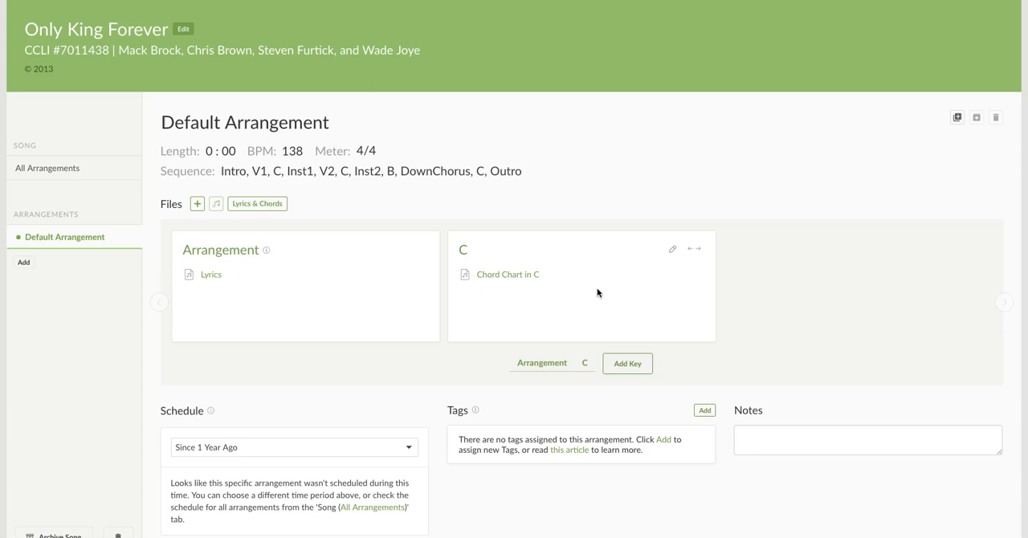
pyautogui.moveTo(673, 291)
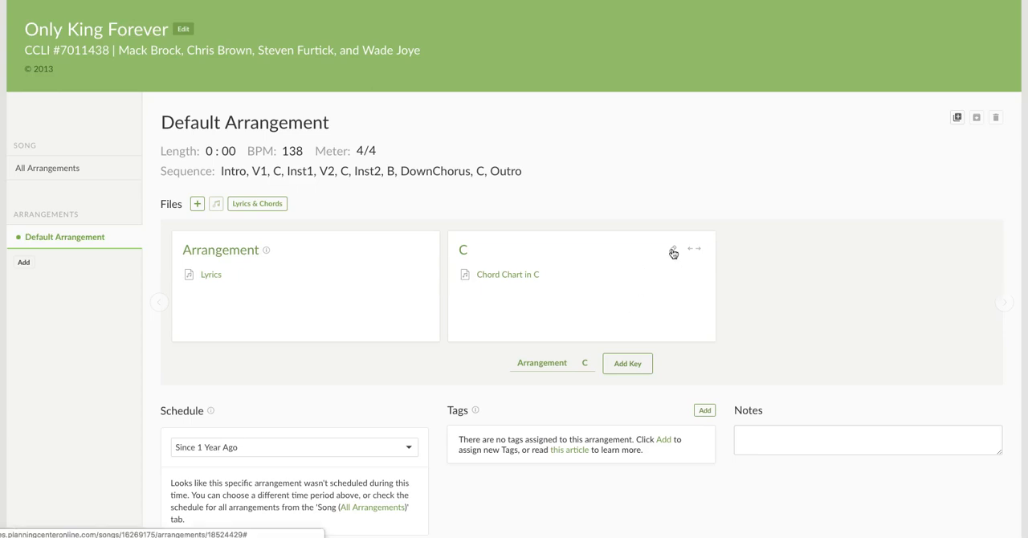
# - Give the C key a G alternate at Capo 5 and save, creating a Capo 5 in G chart
pyautogui.click(673, 250)
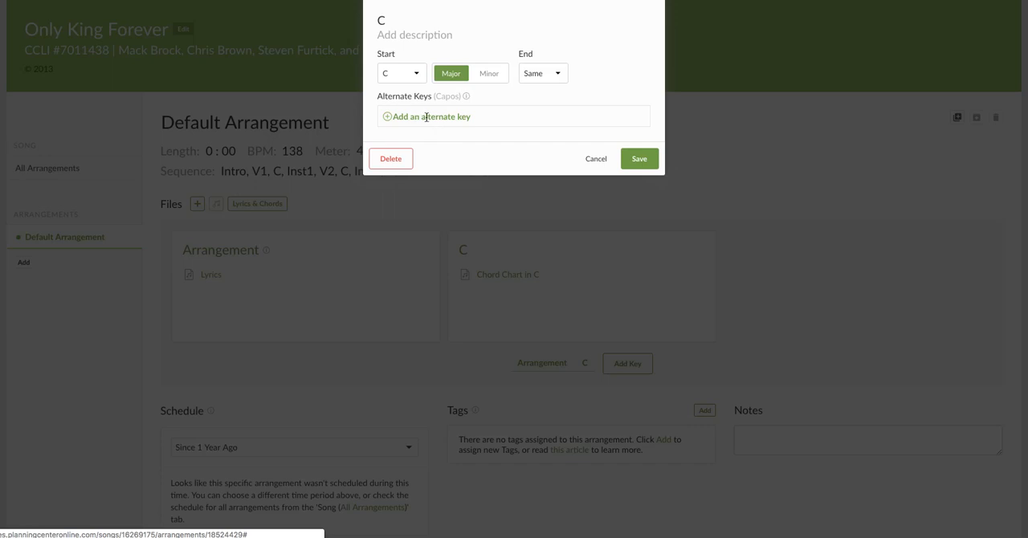
pyautogui.click(425, 116)
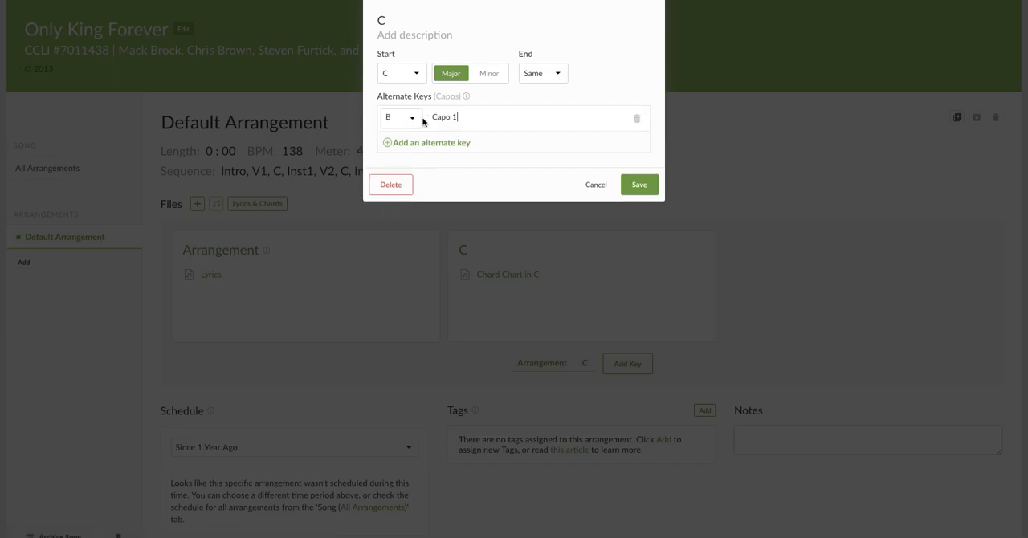
pyautogui.click(400, 117)
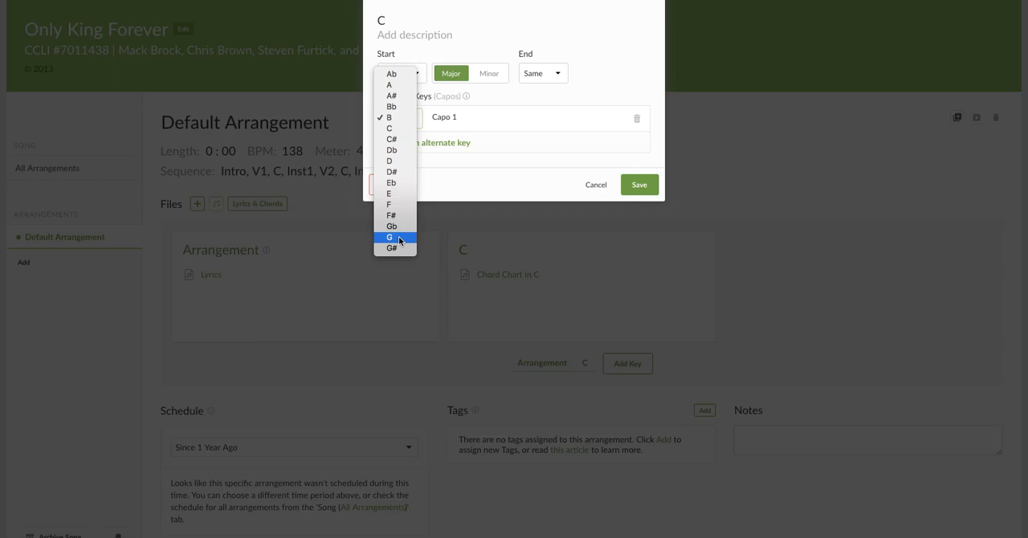
pyautogui.click(388, 238)
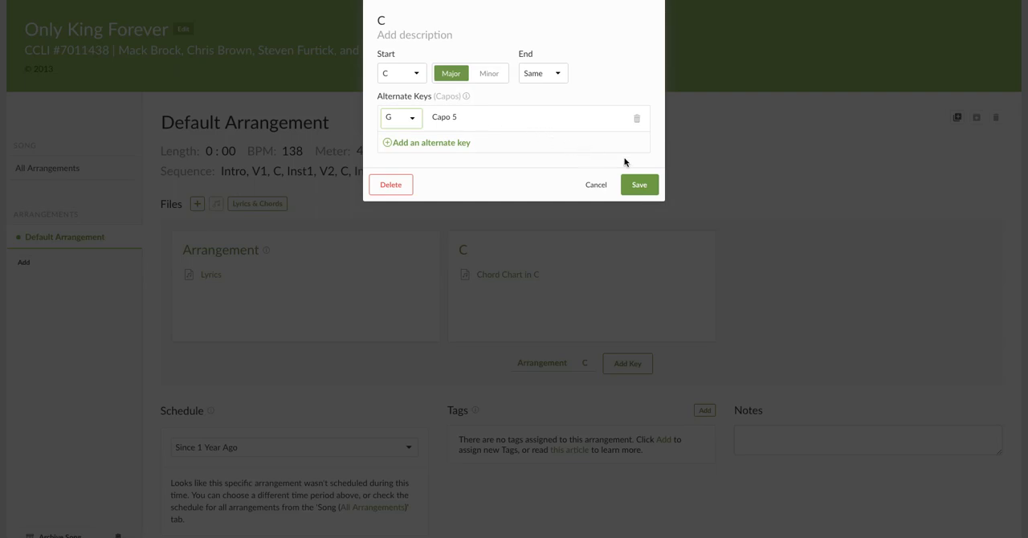
pyautogui.moveTo(639, 164)
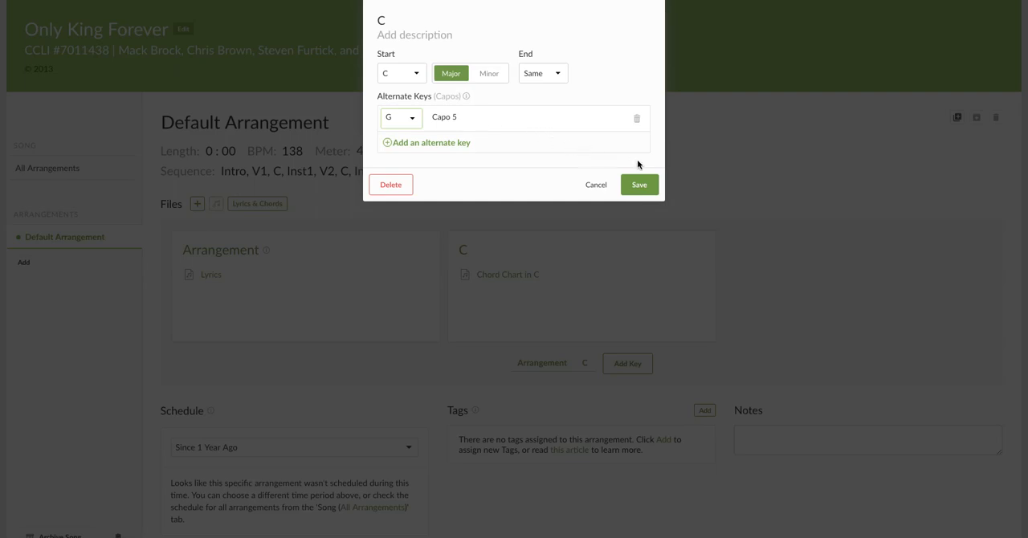
pyautogui.click(639, 183)
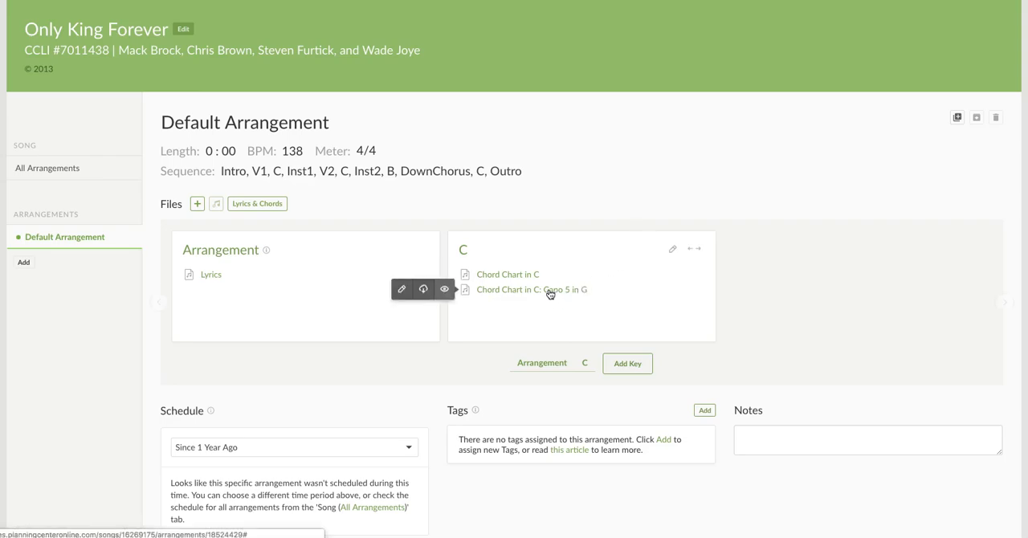
pyautogui.click(443, 289)
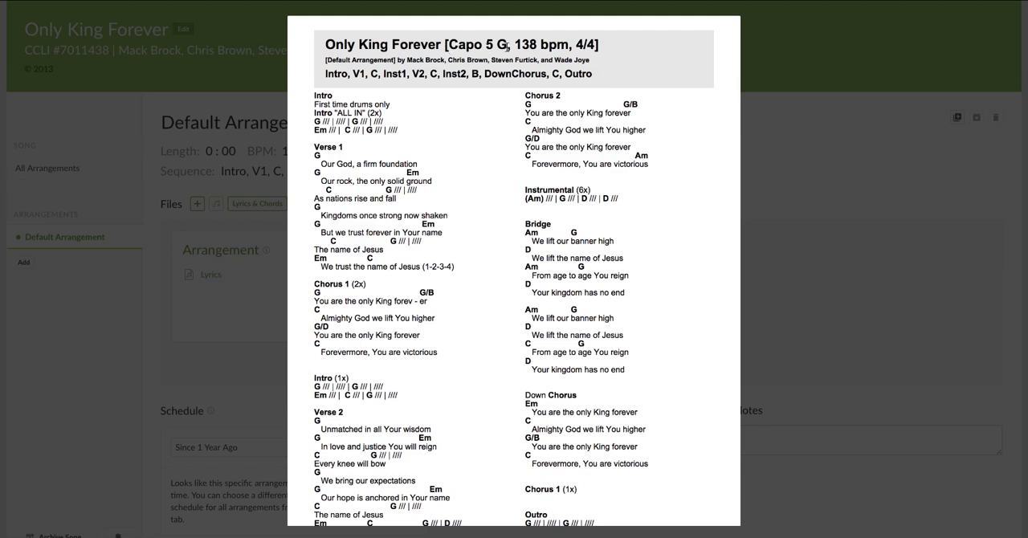
pyautogui.moveTo(745, 222)
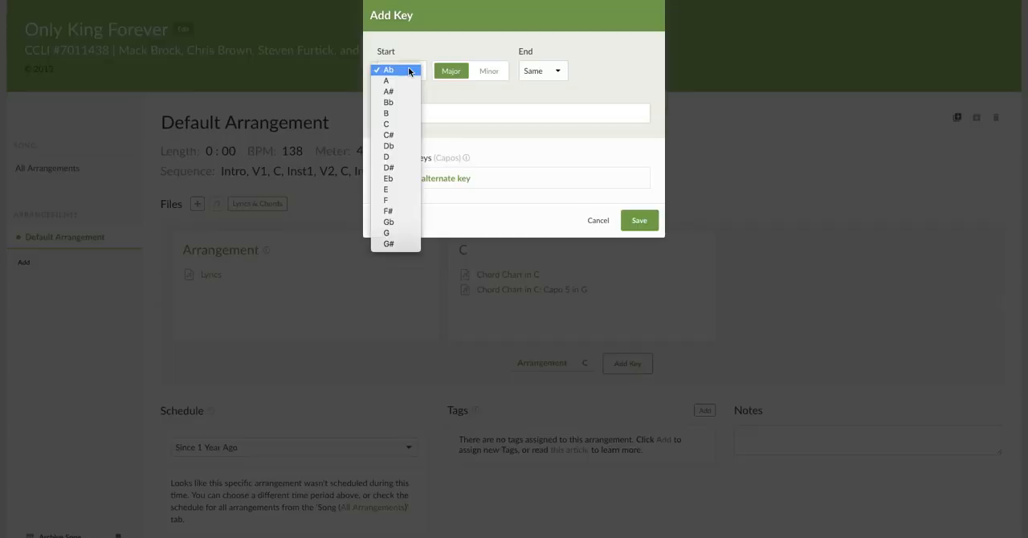
pyautogui.moveTo(389, 144)
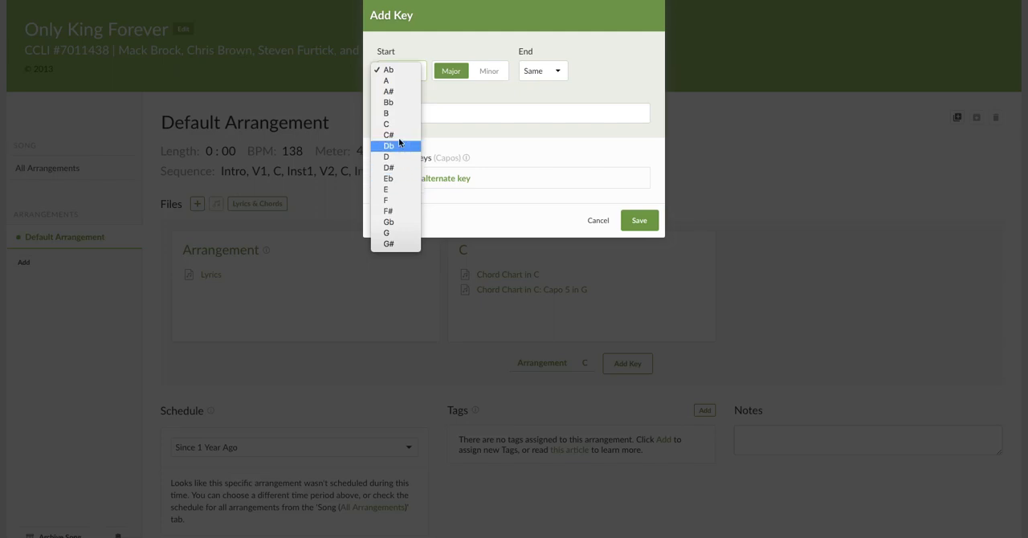
# - Add a Bb key with a G alternate at Capo 3 and save it beside C
pyautogui.click(385, 101)
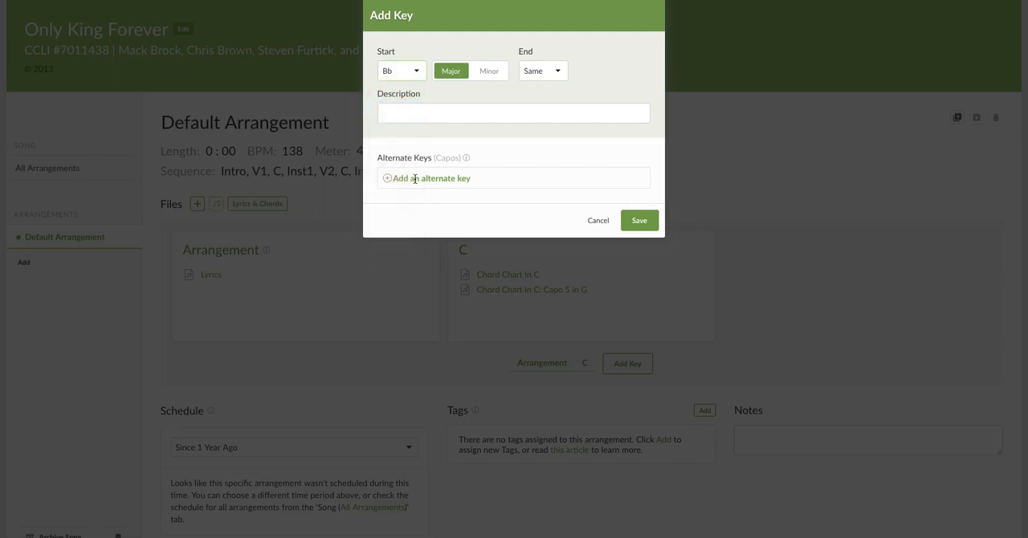
pyautogui.click(426, 176)
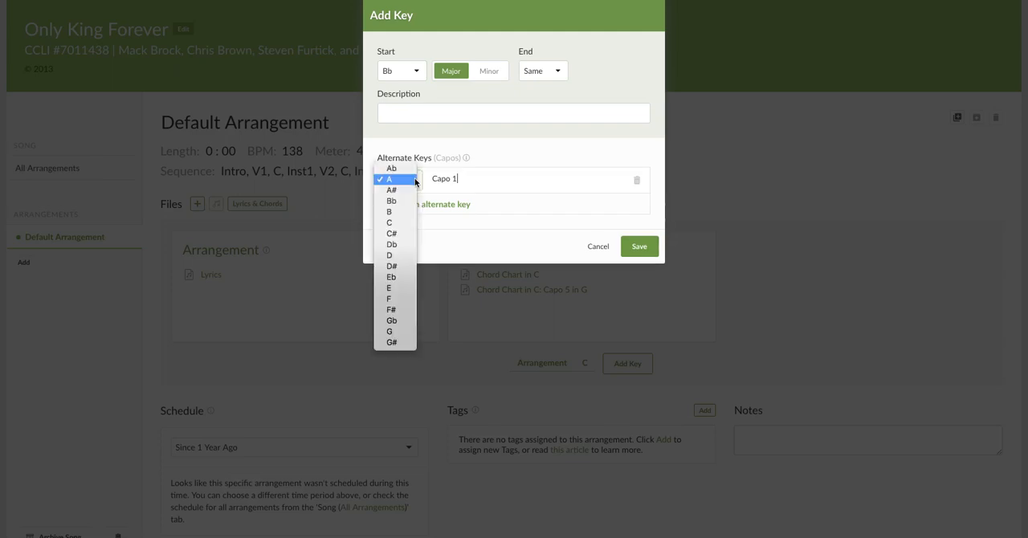
pyautogui.moveTo(390, 331)
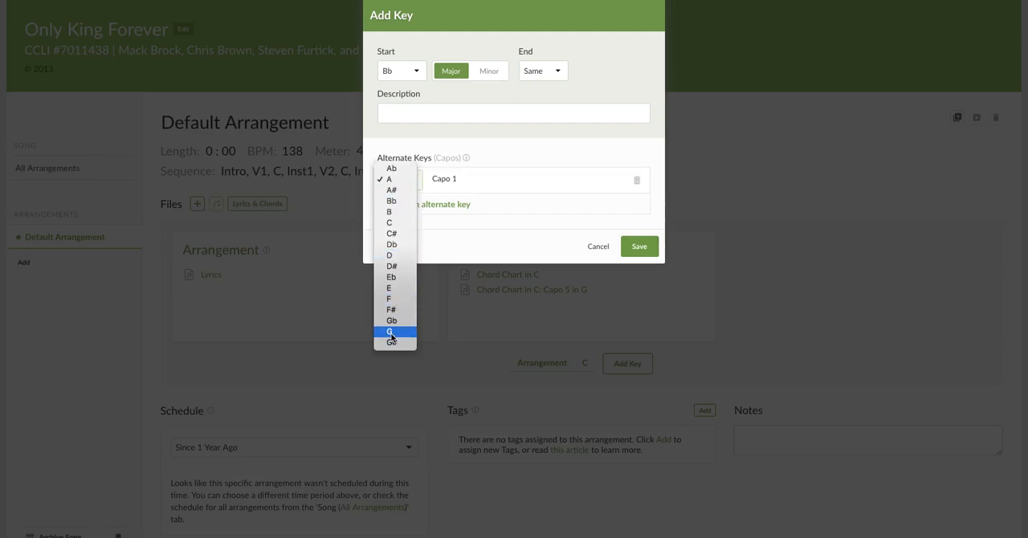
pyautogui.click(388, 331)
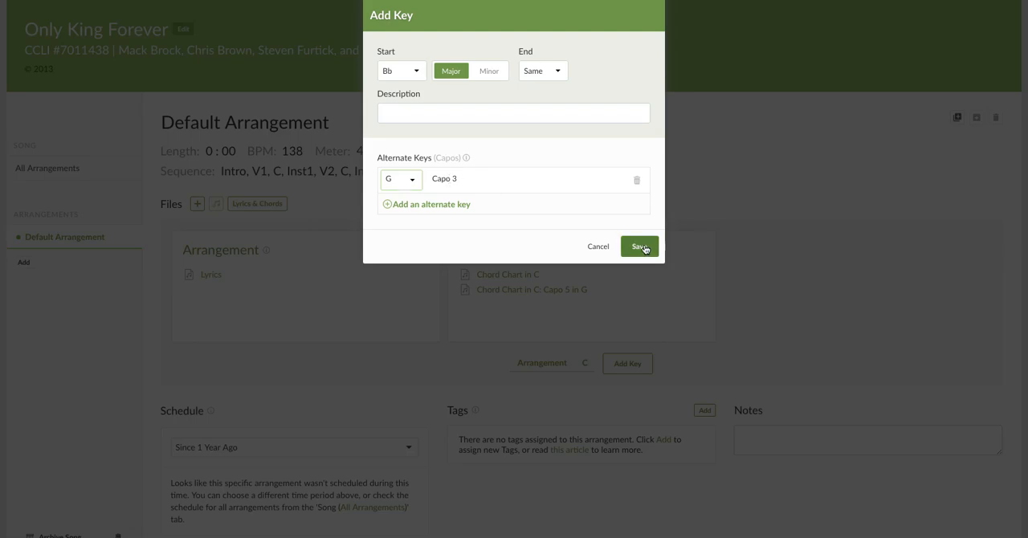
pyautogui.click(639, 245)
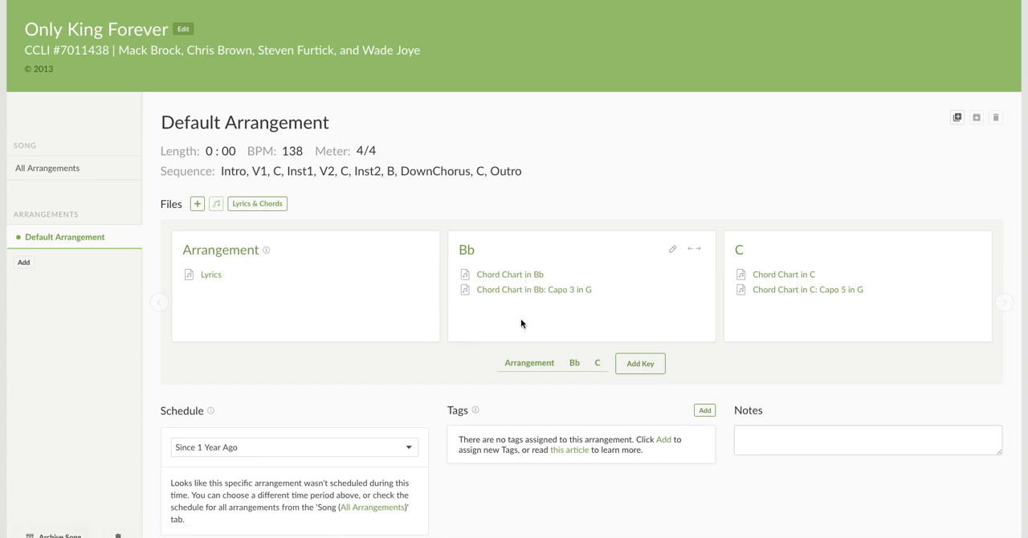
pyautogui.moveTo(533, 318)
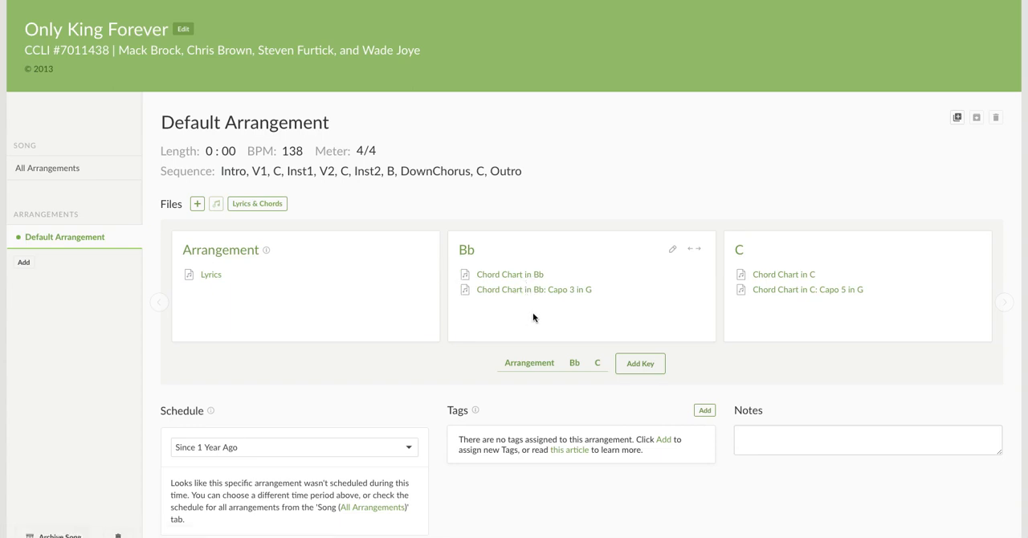